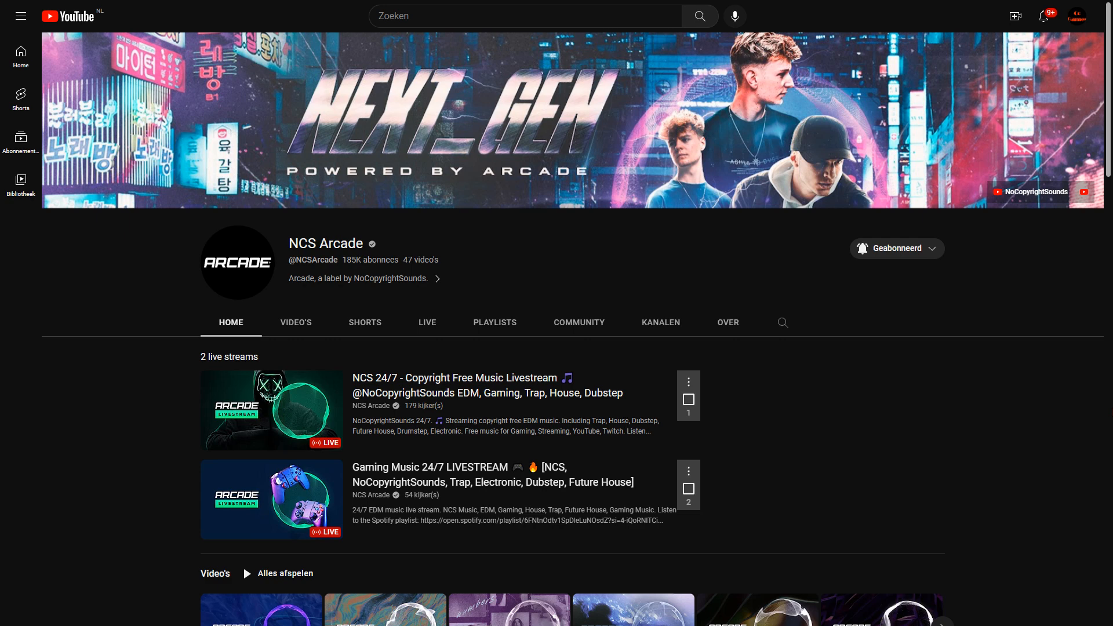
- Open the JOXION & MADZI - Flow [Arcade Release] video and watch it full screen
scroll(down, 3)
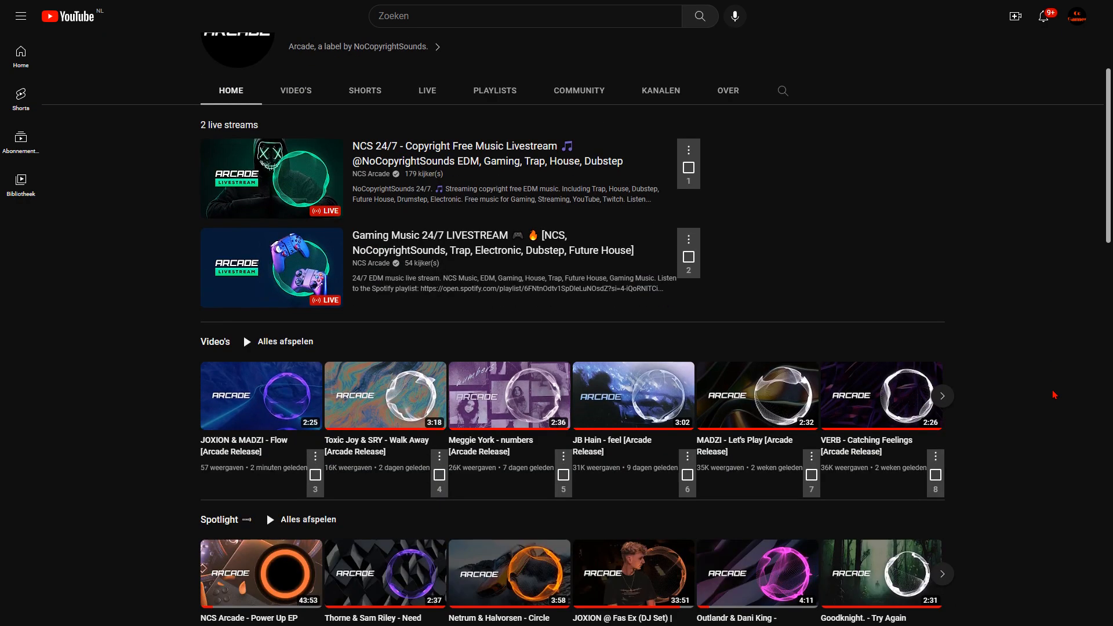
mouse_move(260, 396)
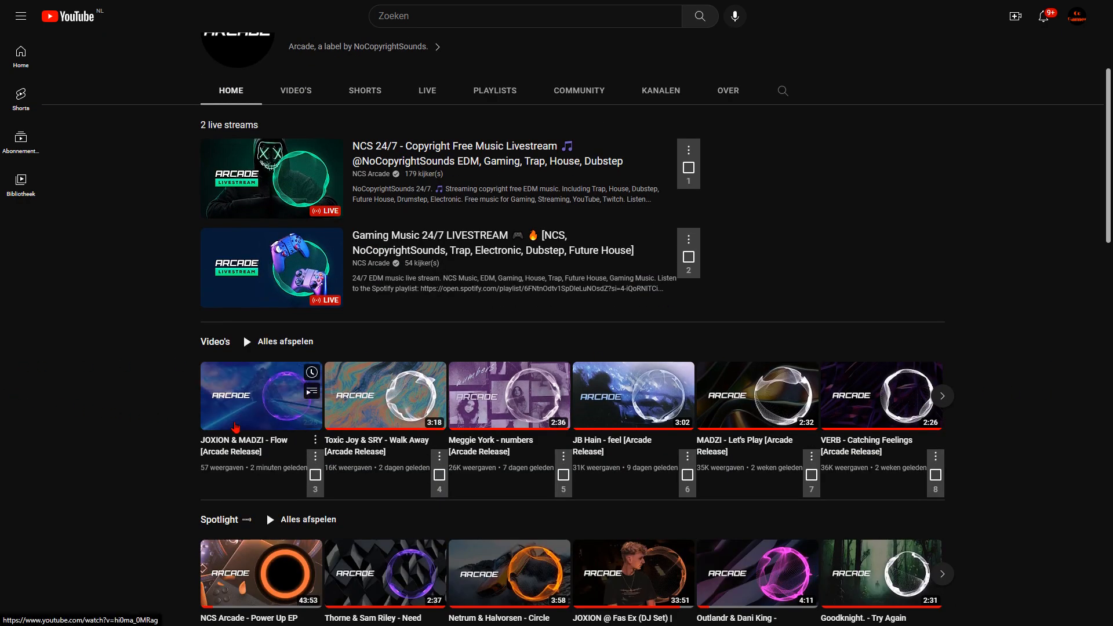
mouse_move(82, 389)
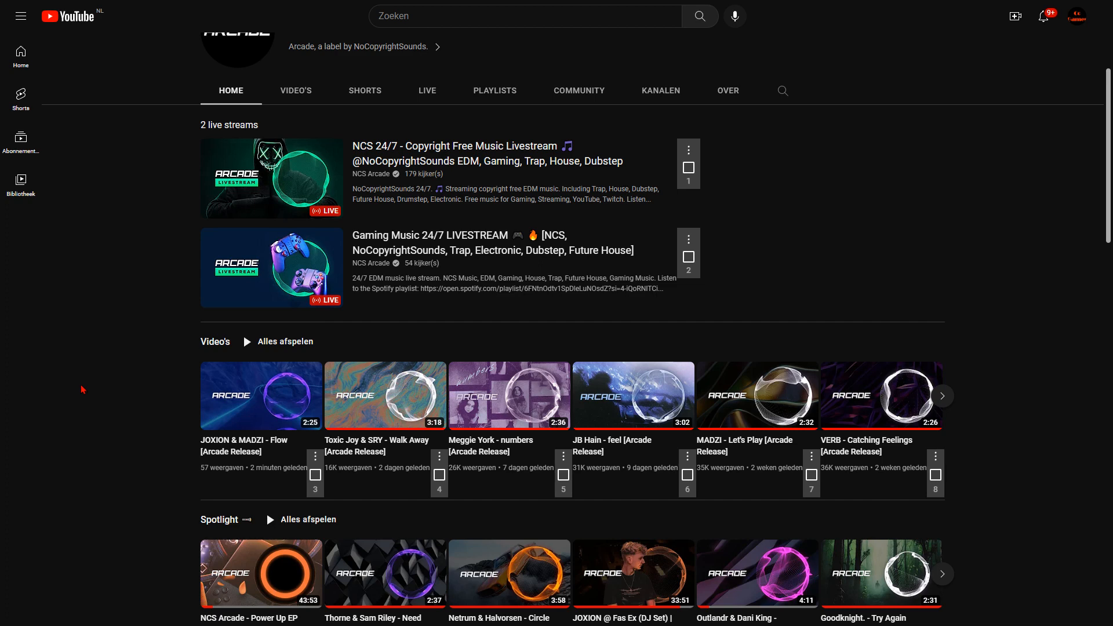
mouse_move(757, 395)
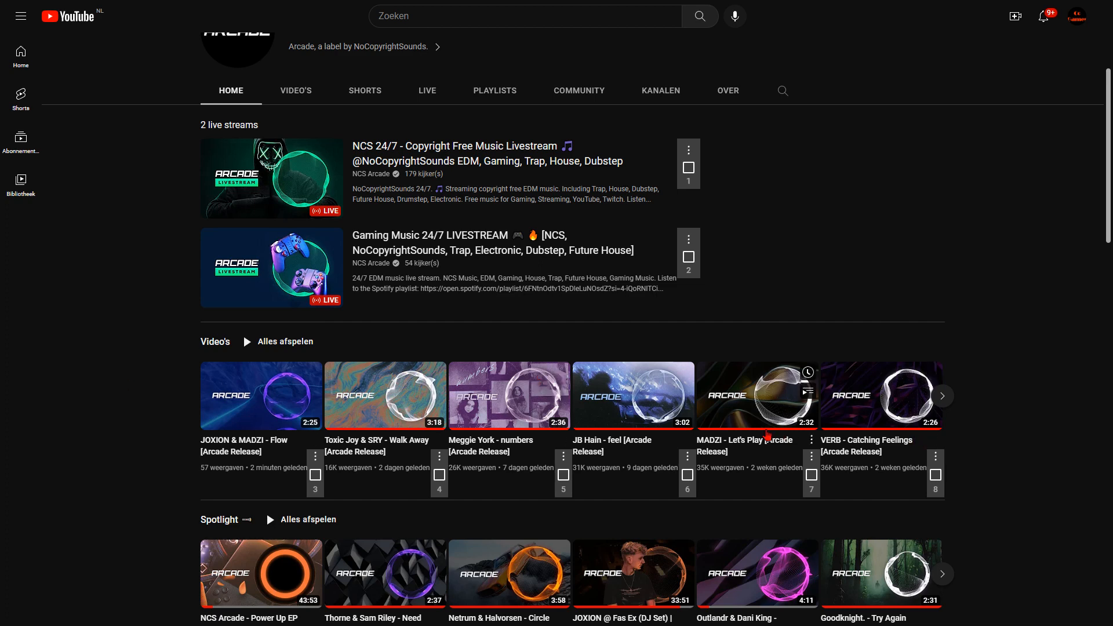
mouse_move(756, 443)
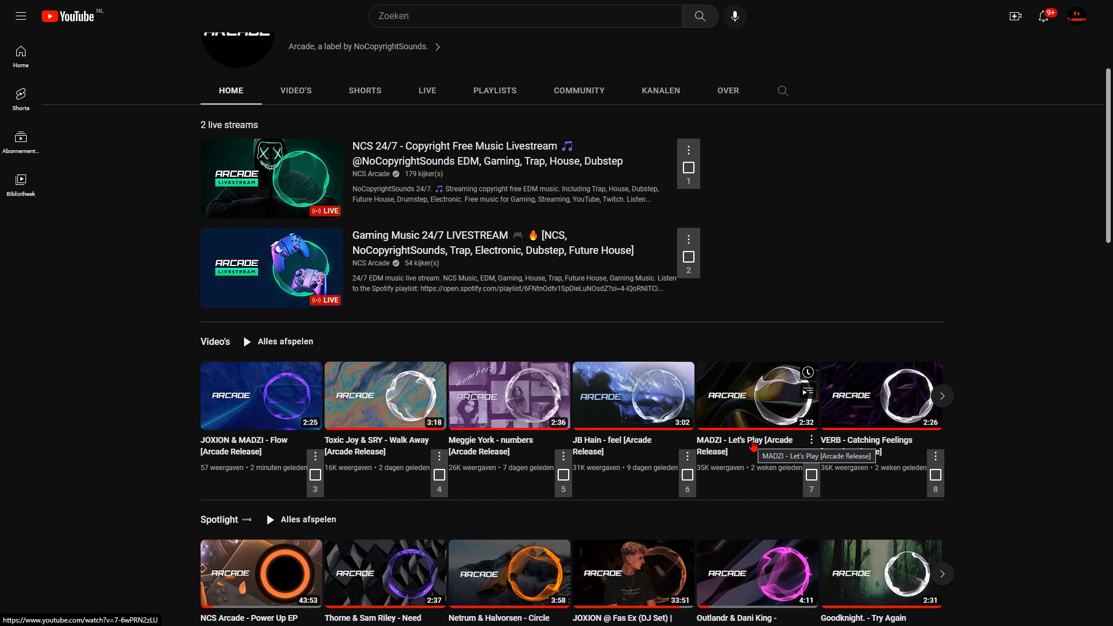
mouse_move(1029, 383)
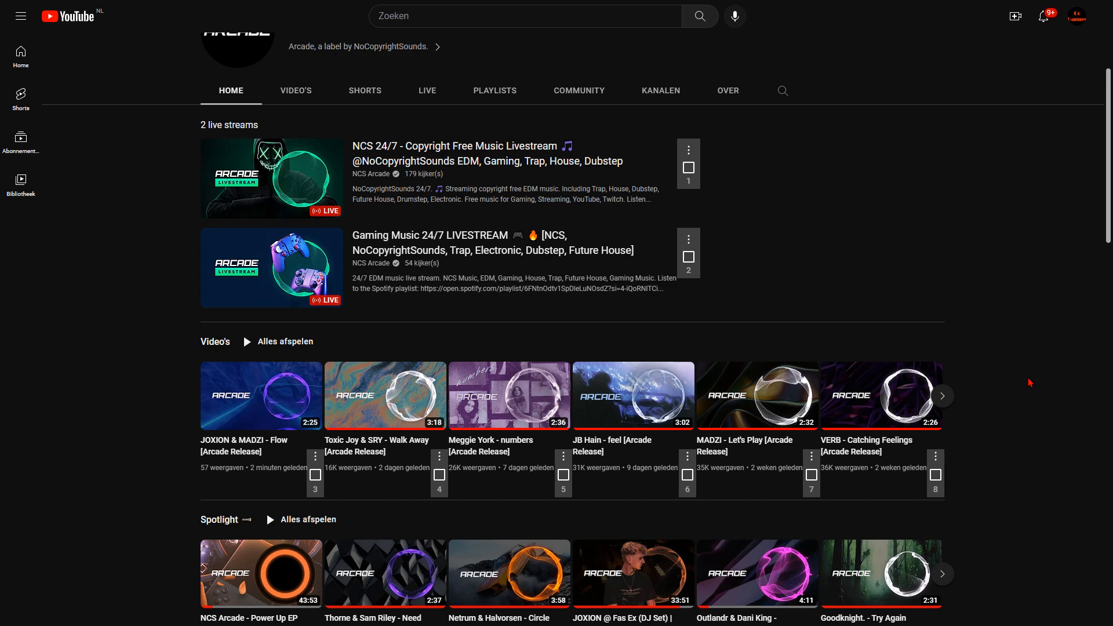
mouse_move(145, 374)
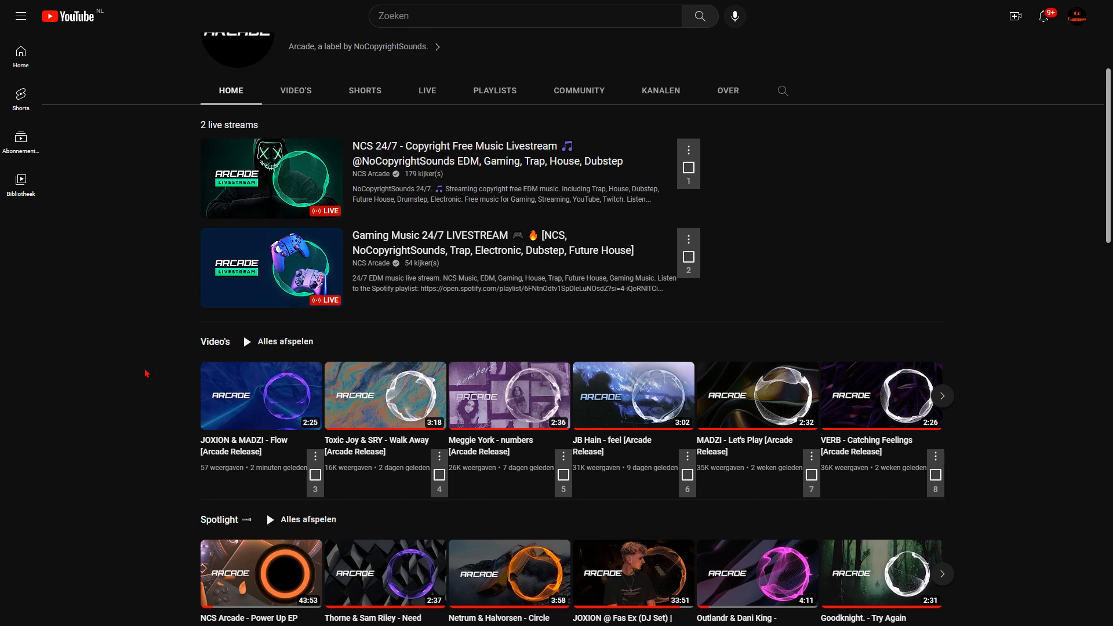
click(260, 396)
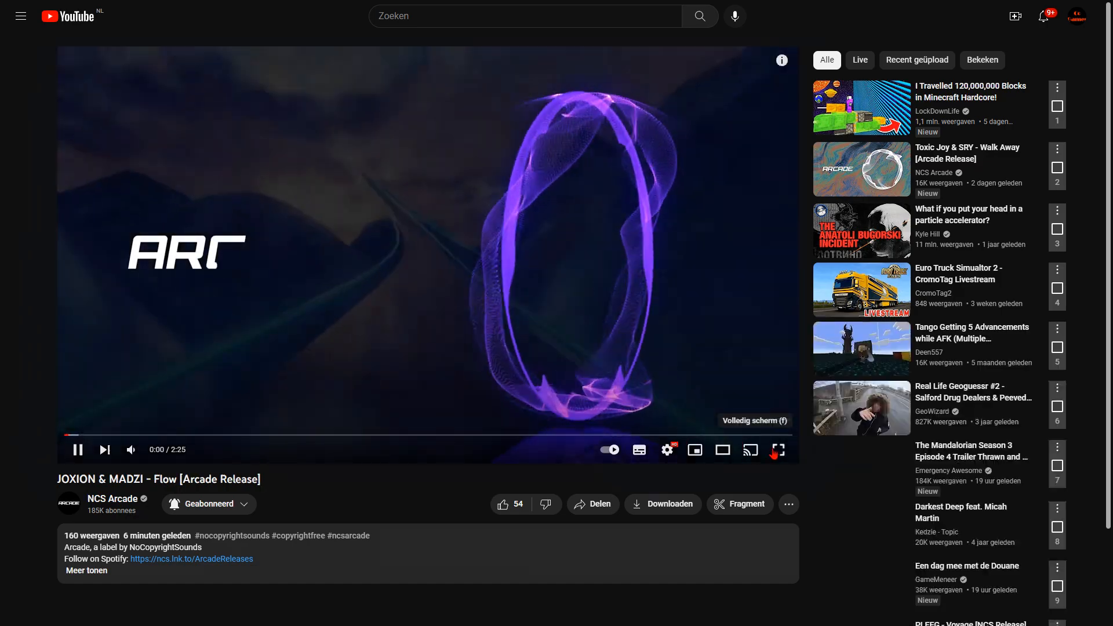
click(777, 449)
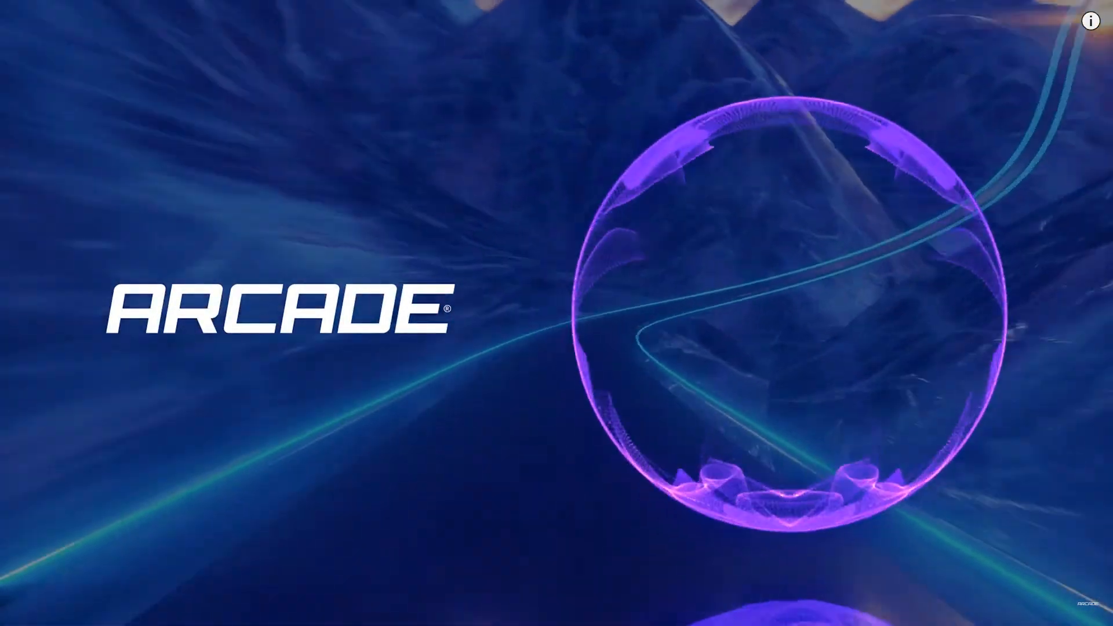
mouse_move(1091, 20)
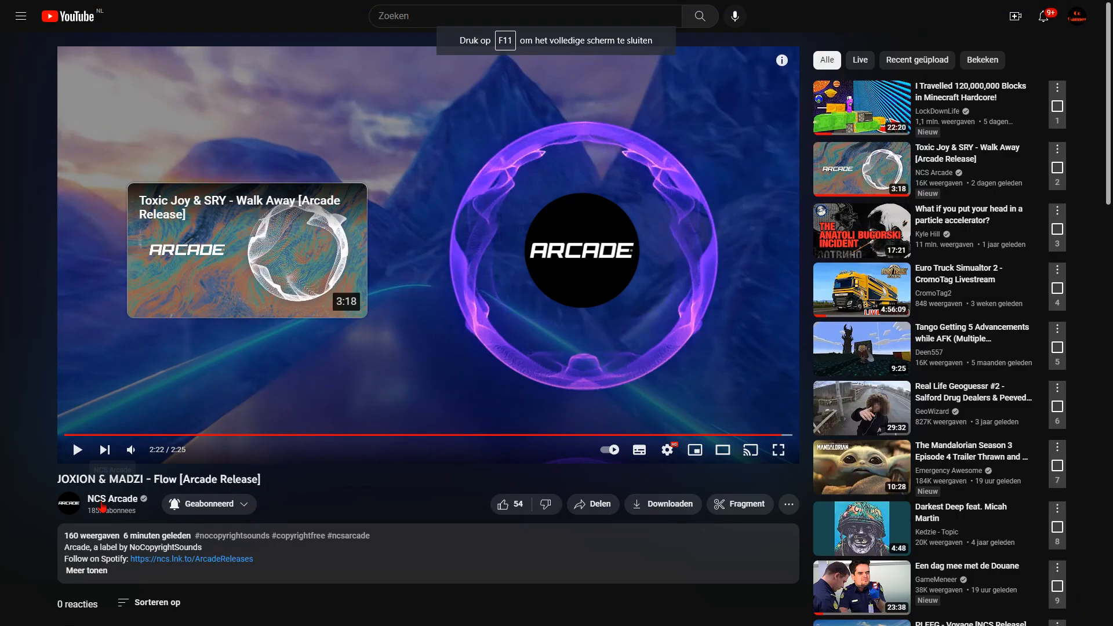
- Go back to the NCS Arcade channel, reopen JOXION & MADZI - Flow, and resume playback
click(113, 499)
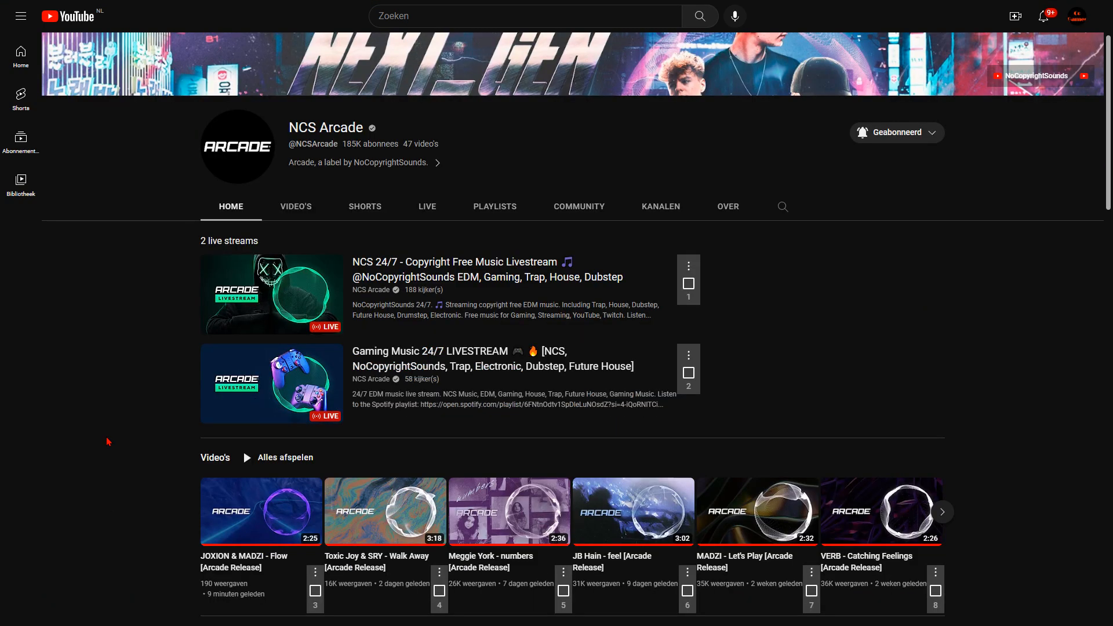
scroll(down, 3)
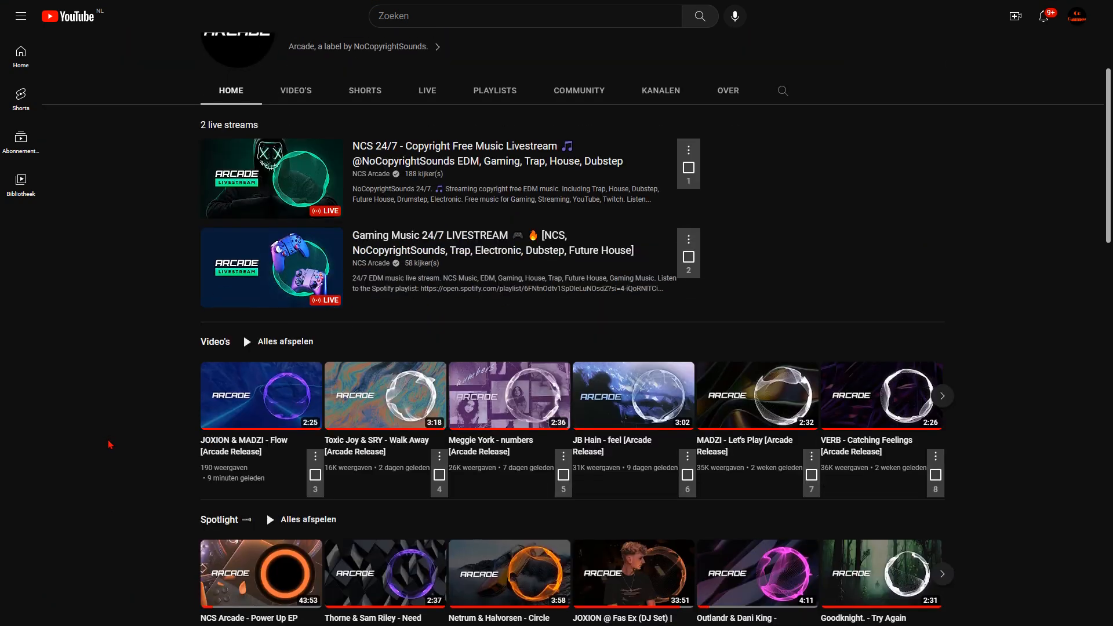
scroll(down, 3)
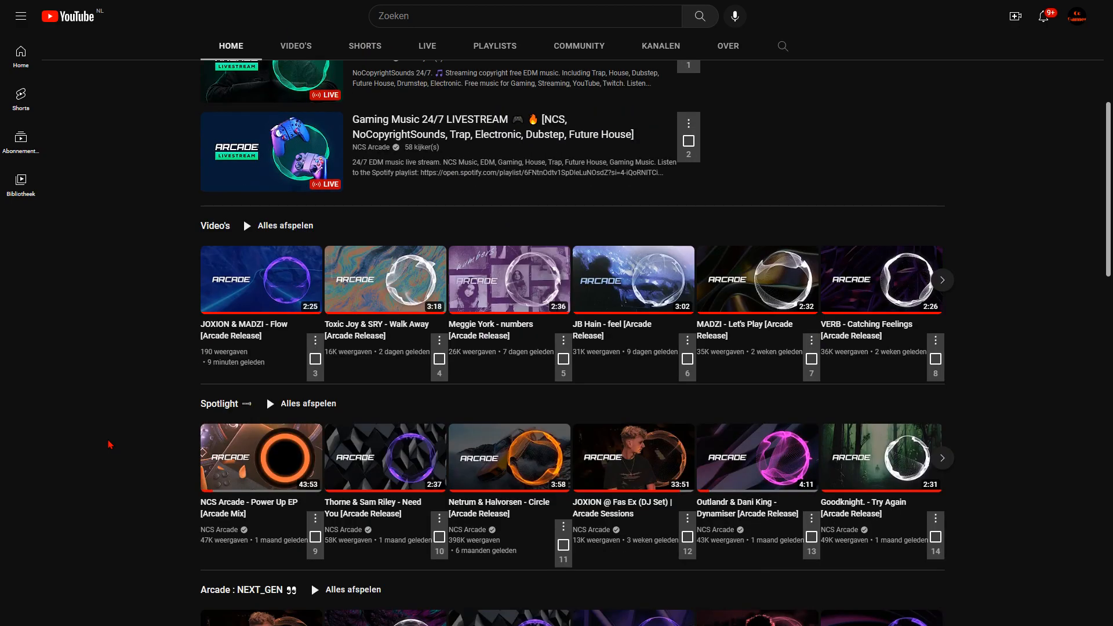
click(260, 279)
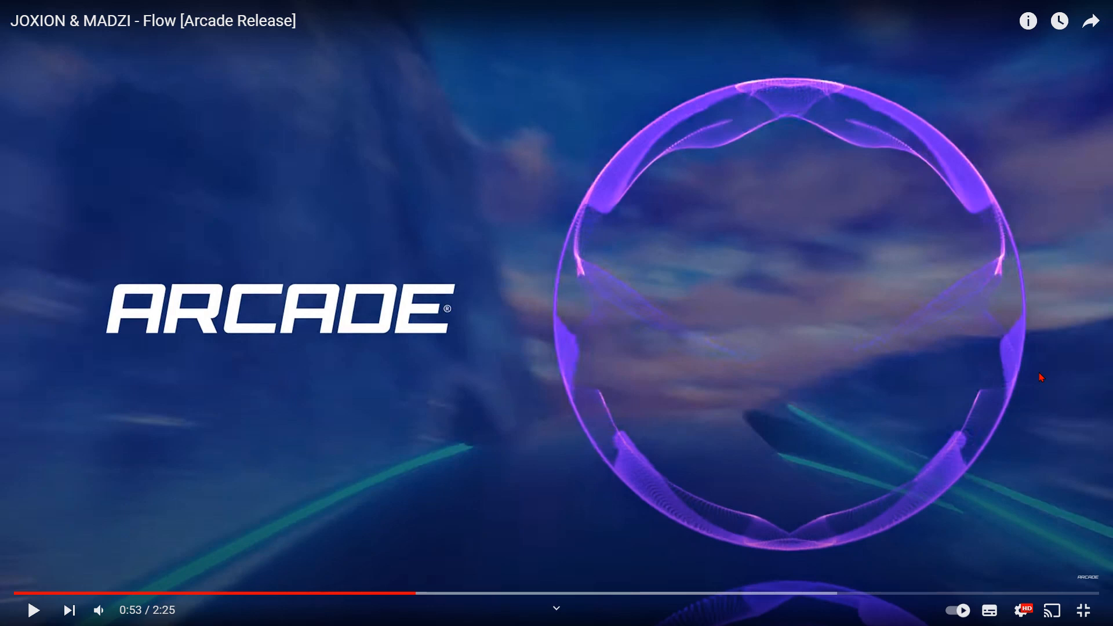
mouse_move(433, 316)
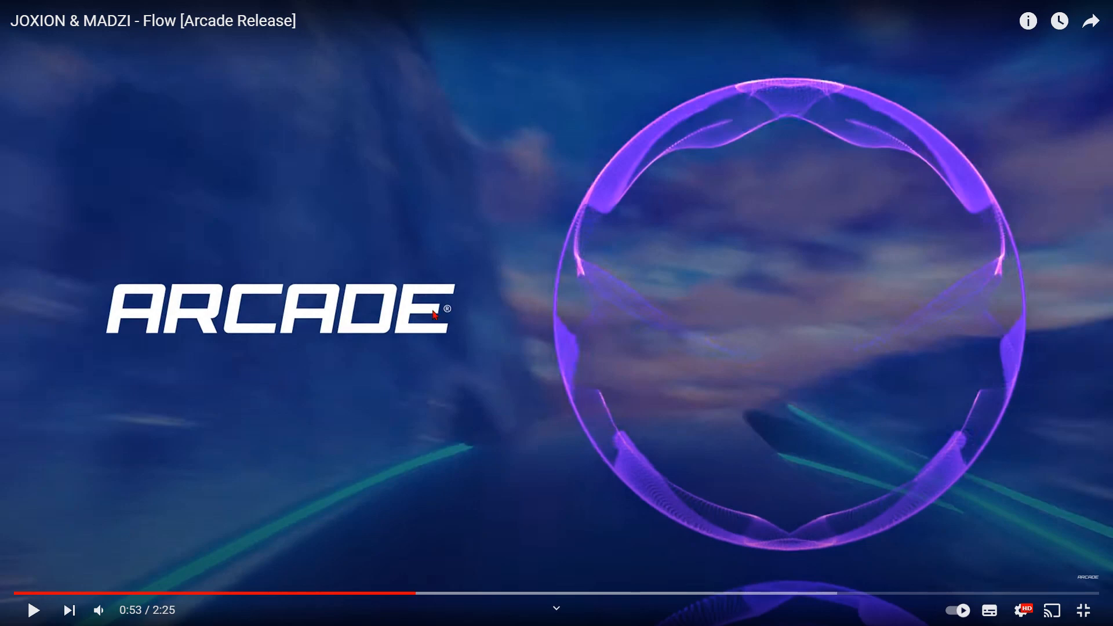
click(33, 610)
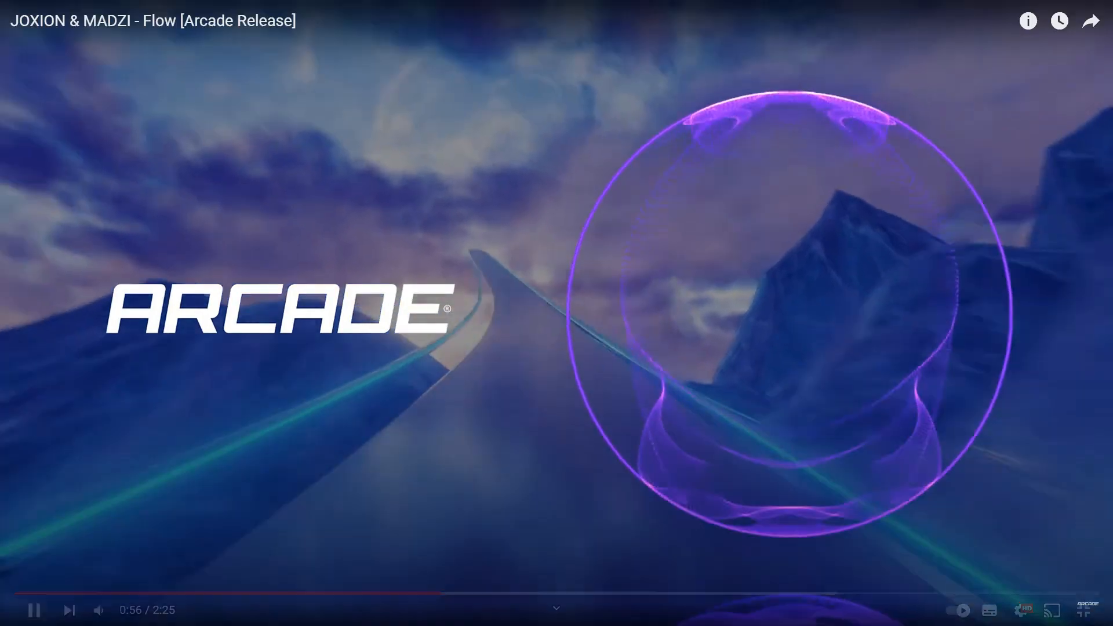
- Skip to JOXION - Talk That Way and play it
click(68, 610)
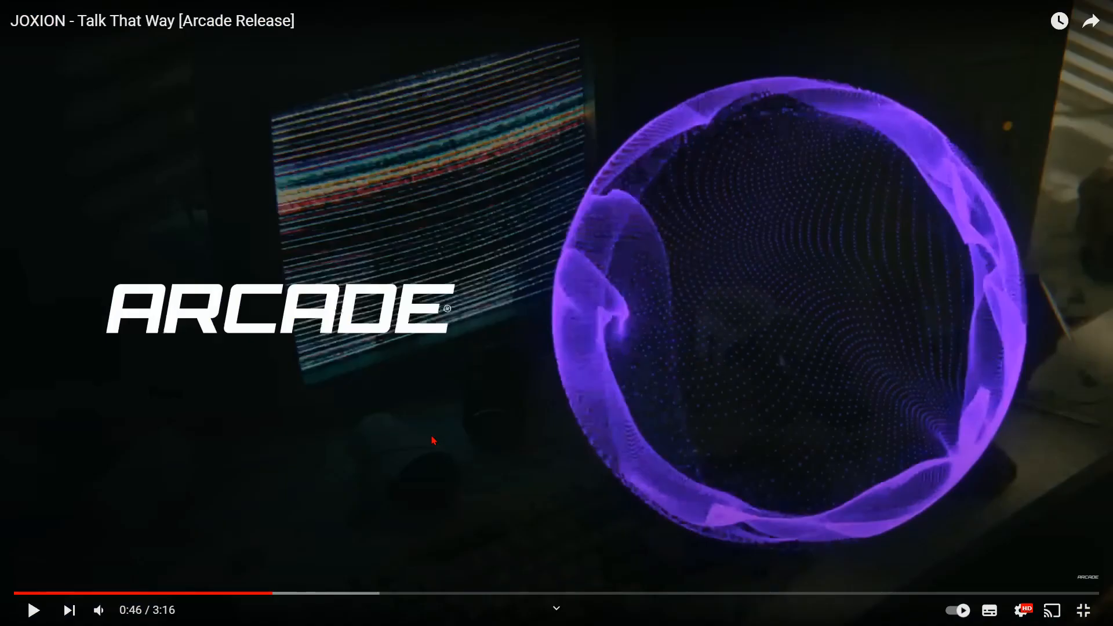
click(32, 610)
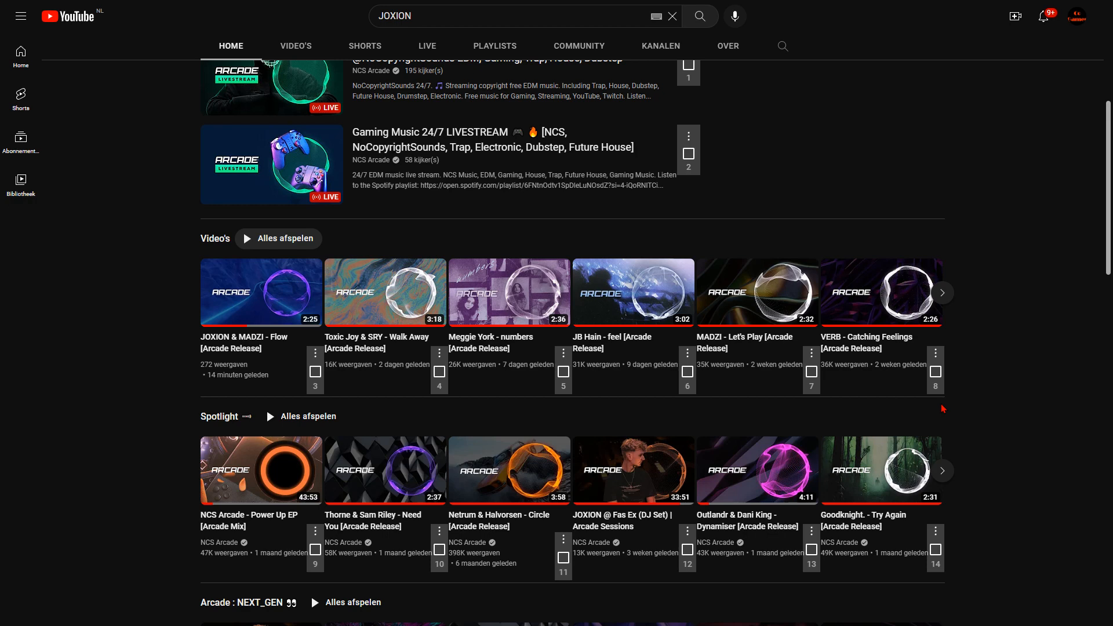
scroll(up, 3)
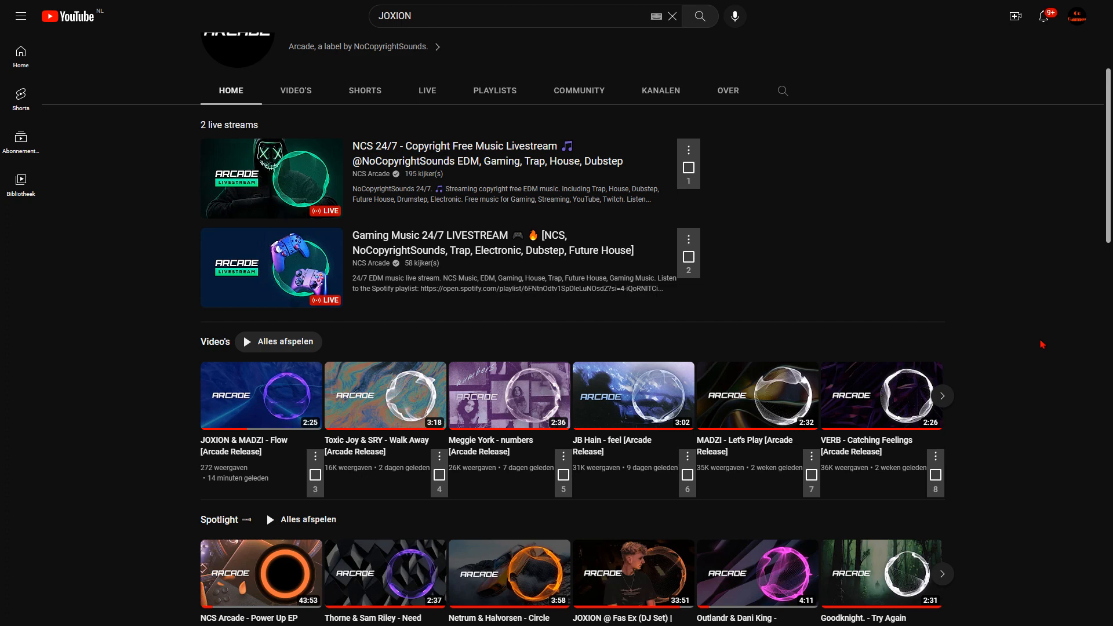
scroll(down, 3)
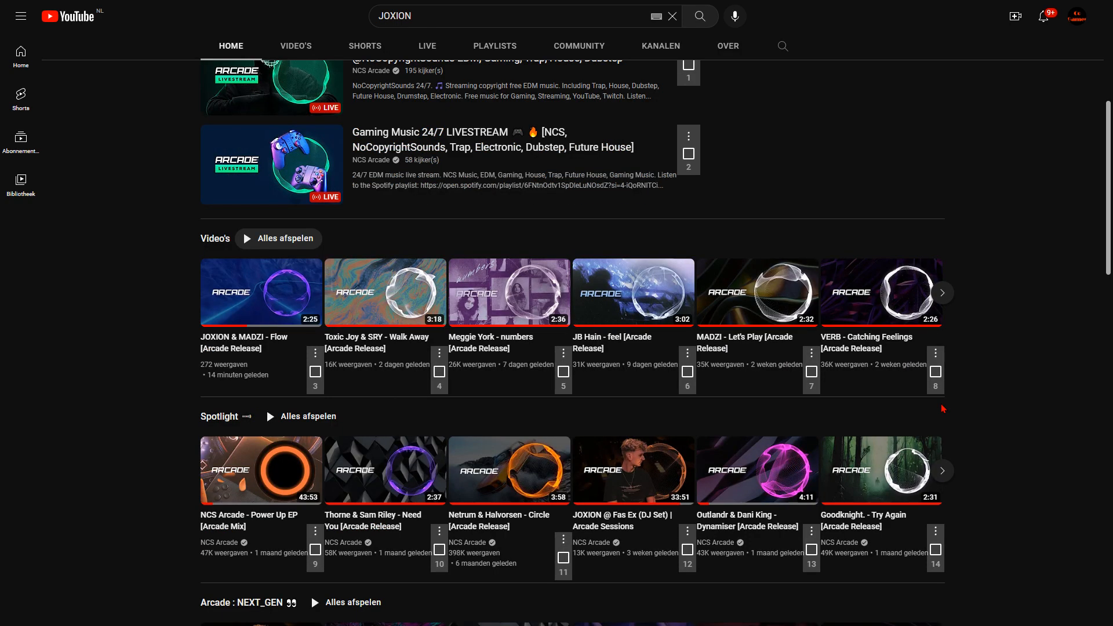